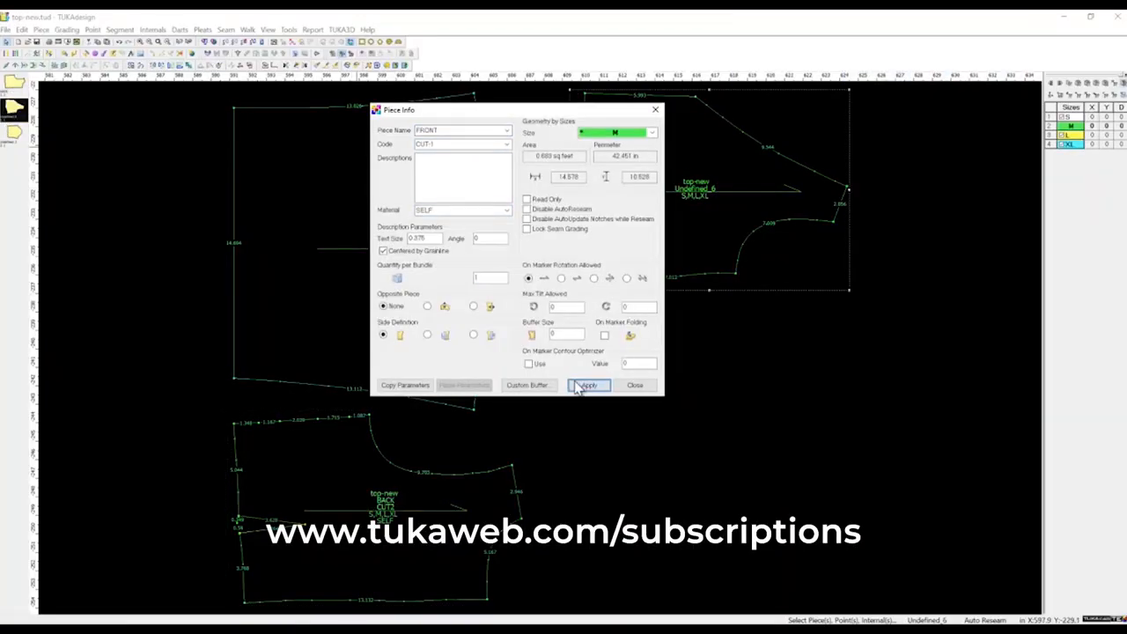
- Apply the name FRONT to the front piece so its label reads FRONT, CUT-1
click(588, 385)
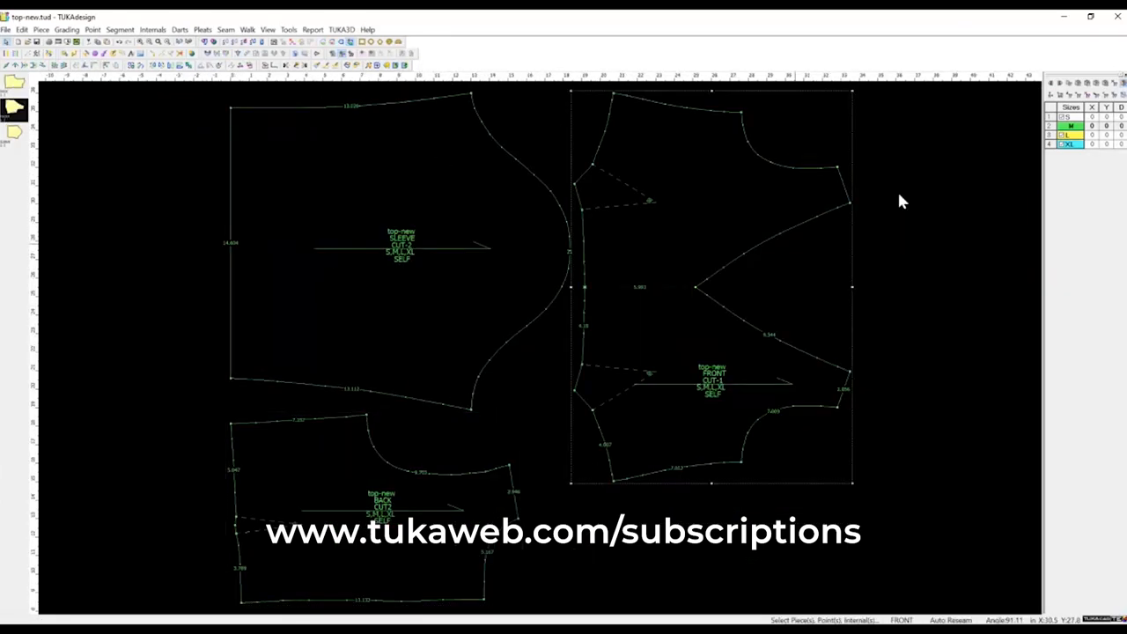